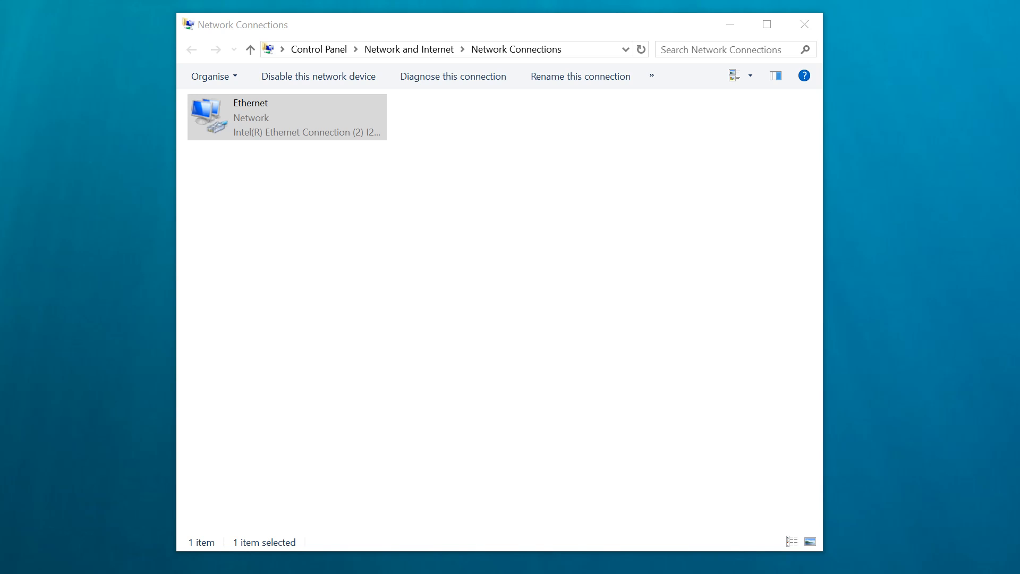
mouse_move(302, 173)
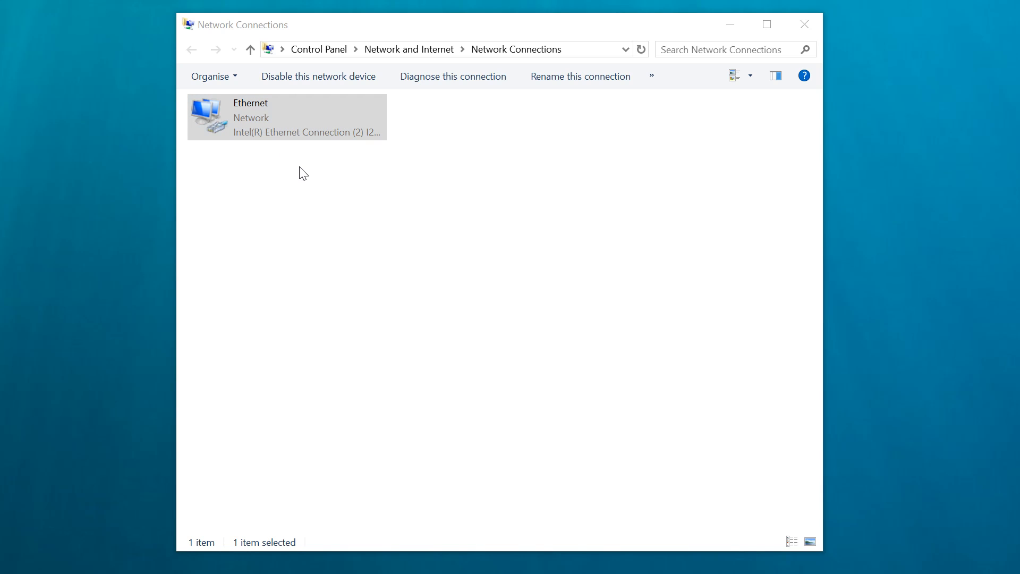
mouse_move(292, 157)
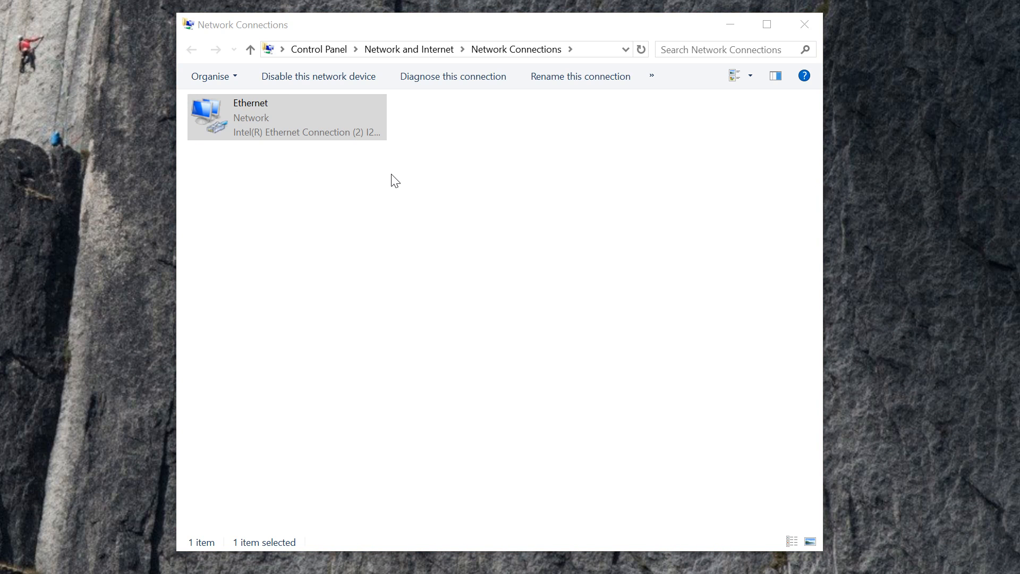
mouse_move(508, 183)
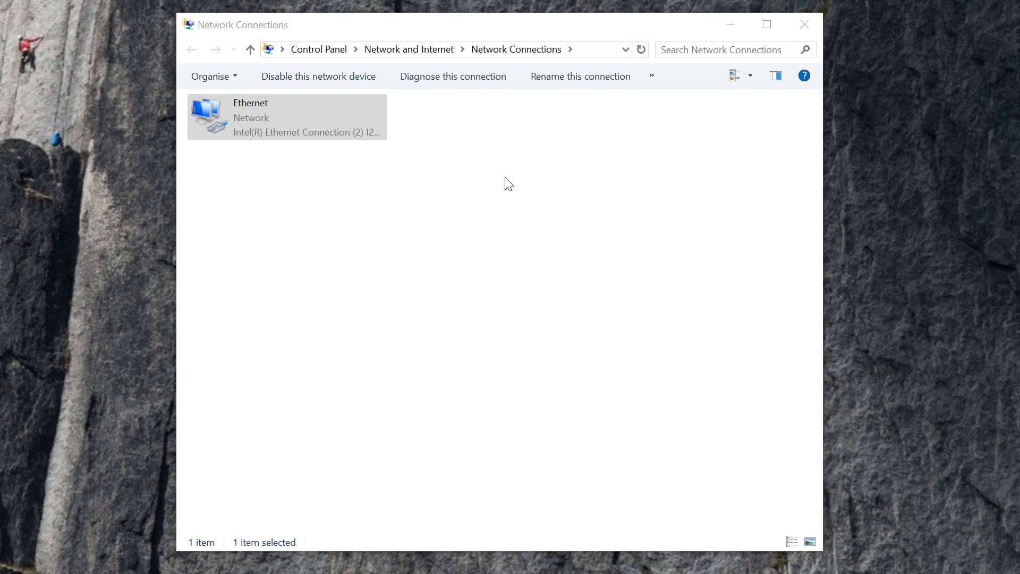
mouse_move(519, 156)
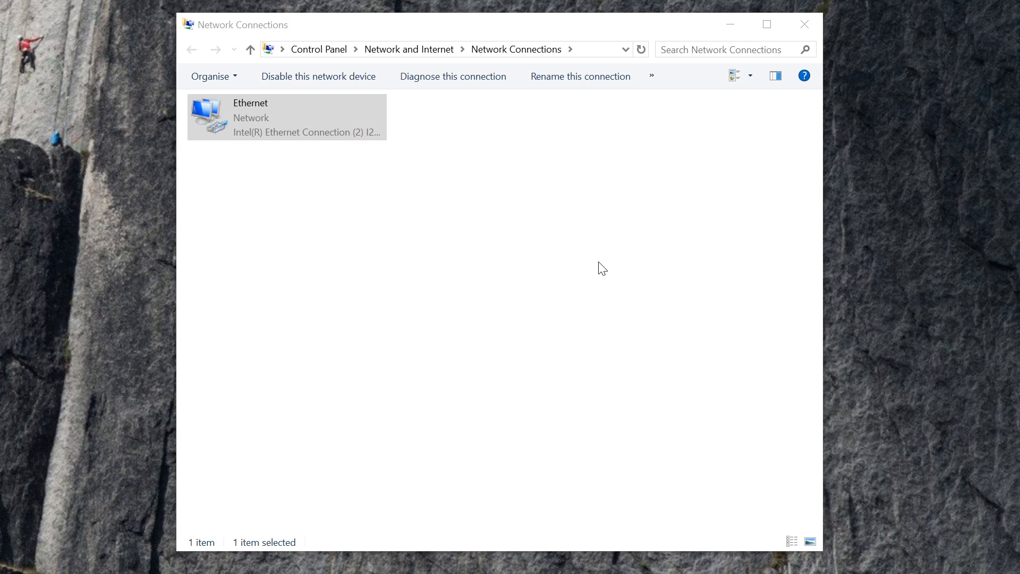
mouse_move(700, 275)
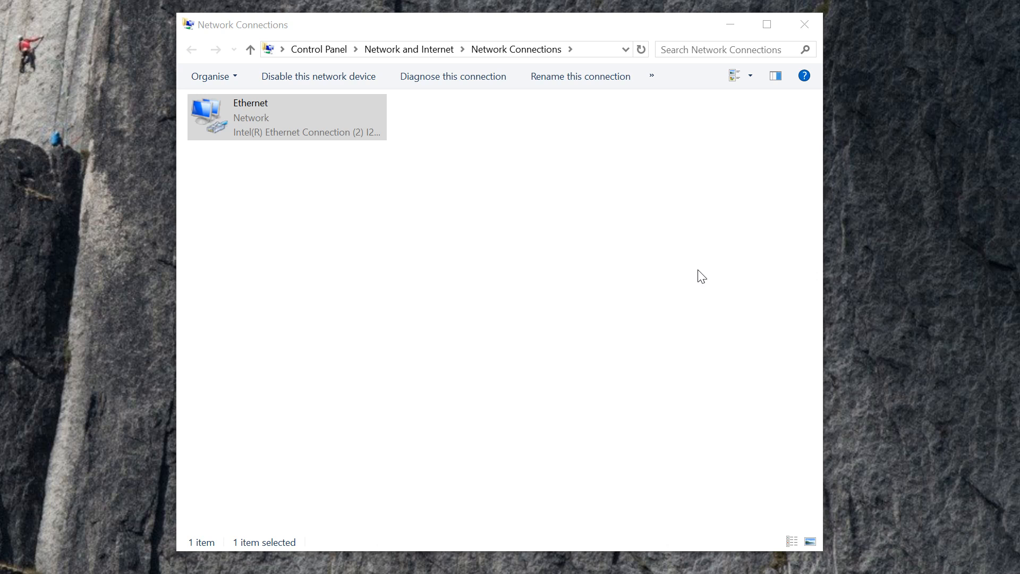
mouse_move(536, 230)
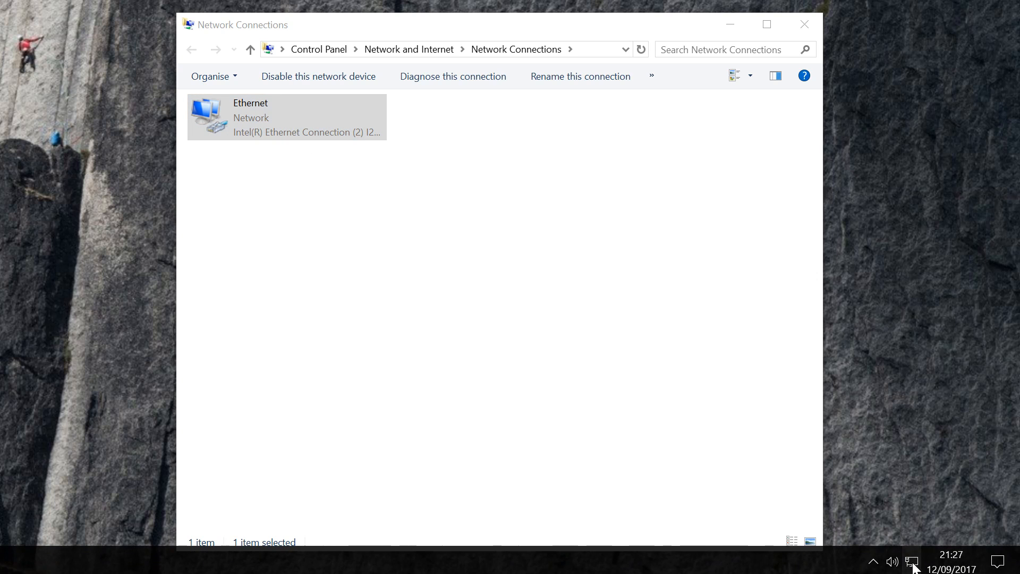
Step: Open the Ethernet connection's Properties from its right-click menu
click(912, 561)
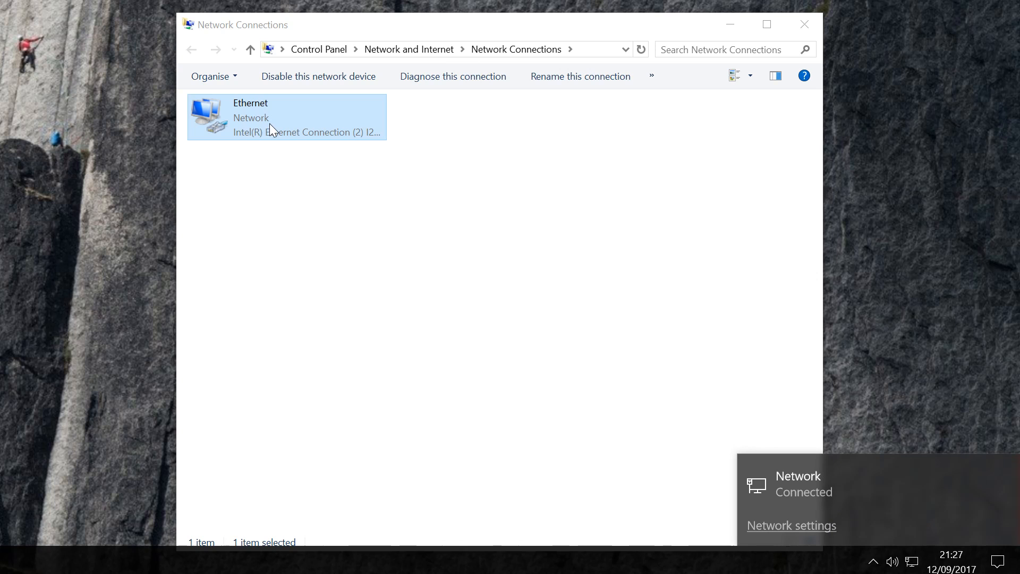
right_click(270, 127)
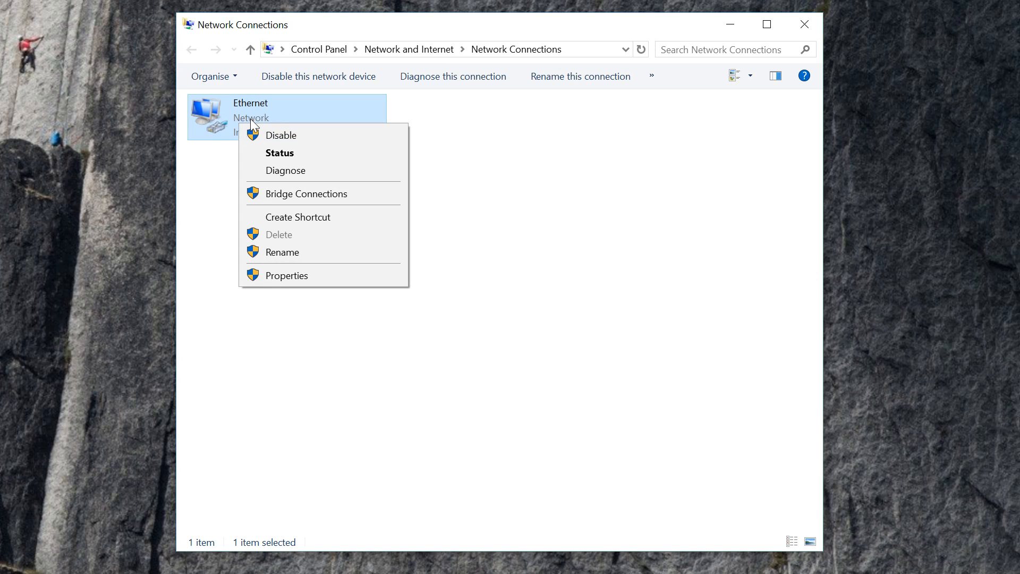
mouse_move(301, 278)
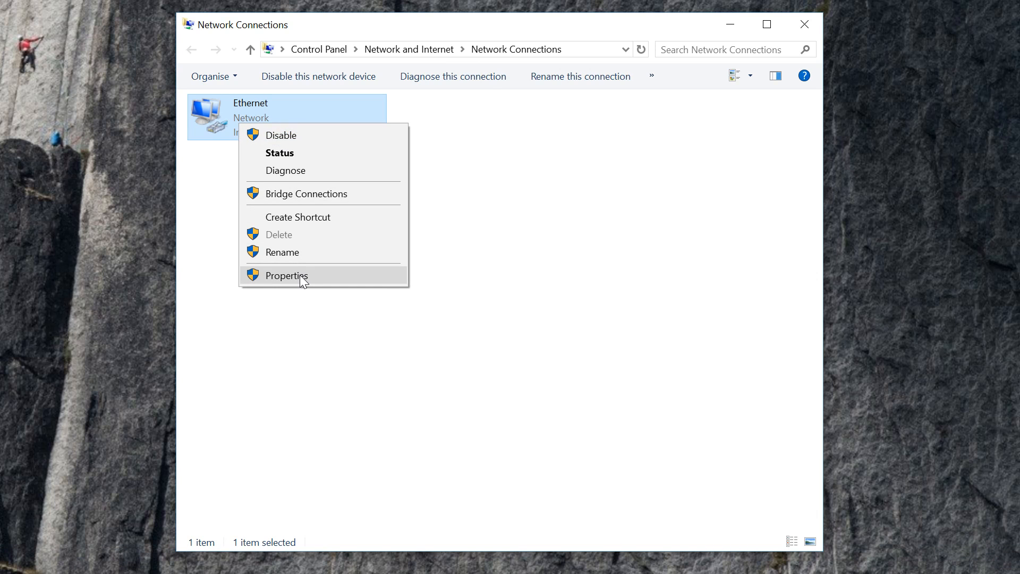
click(287, 276)
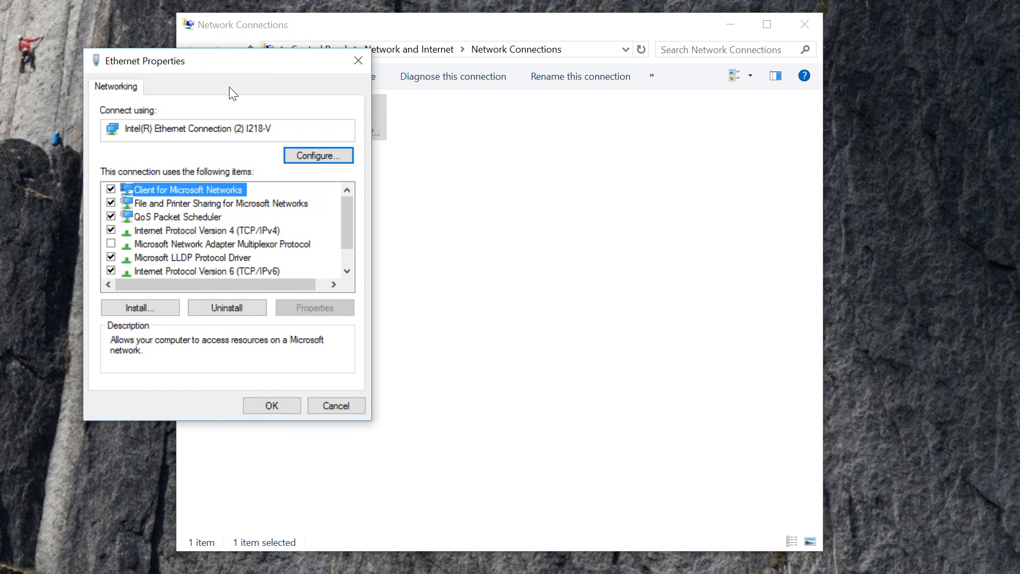
mouse_move(144, 148)
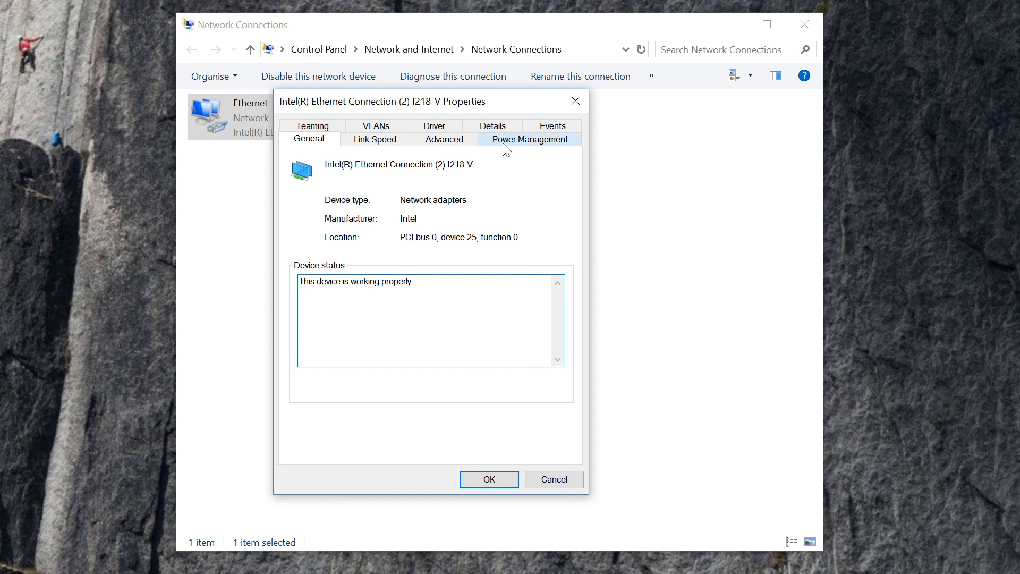
Step: View the I218-V adapter's Power Management options, then its Link Speed settings
click(530, 139)
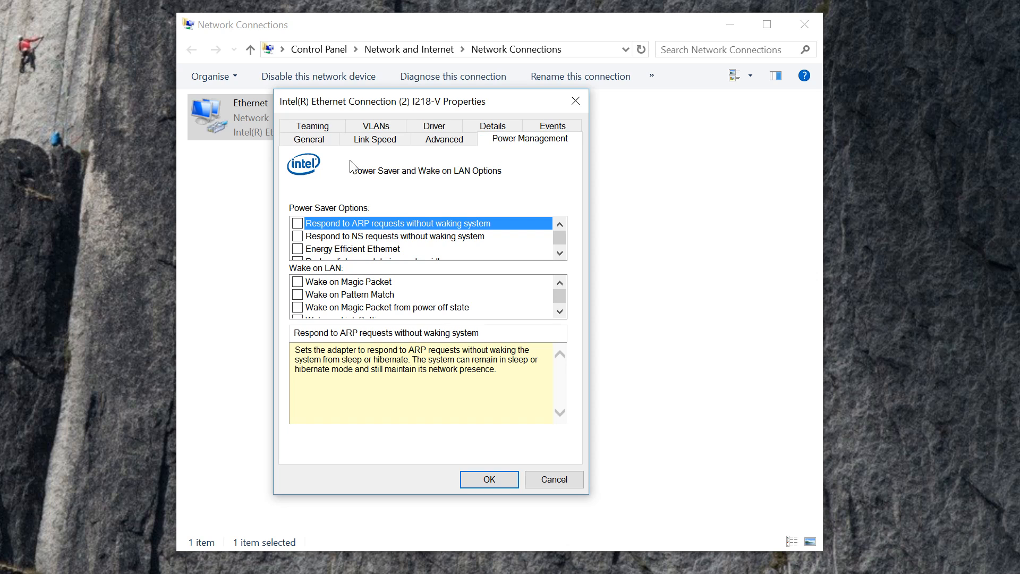
mouse_move(517, 148)
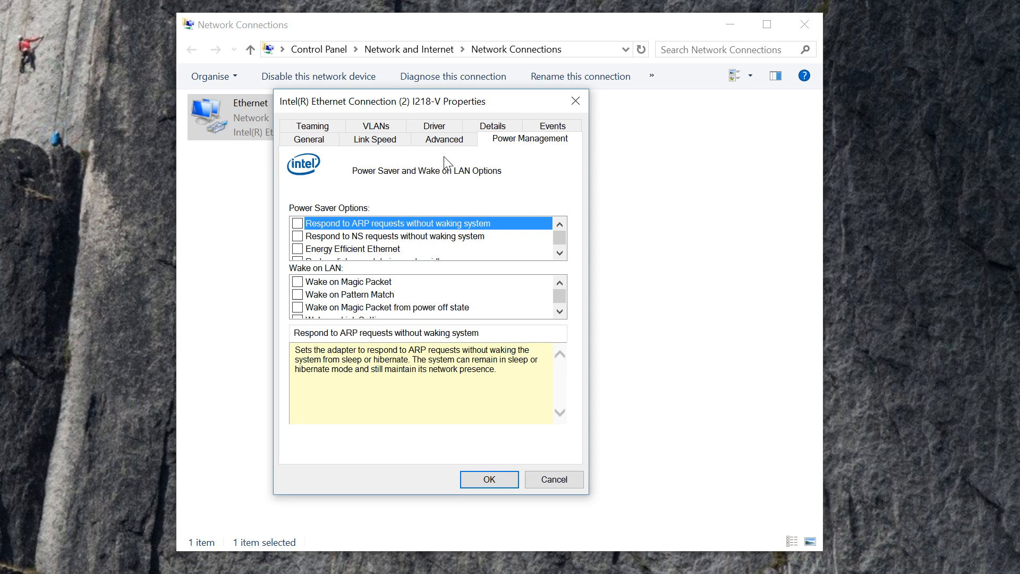
click(375, 139)
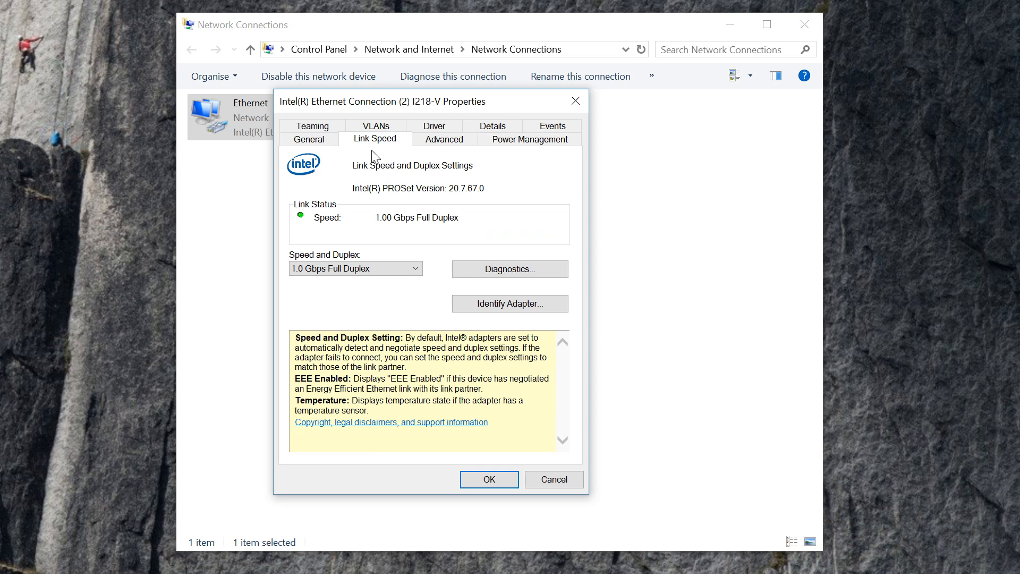
mouse_move(388, 158)
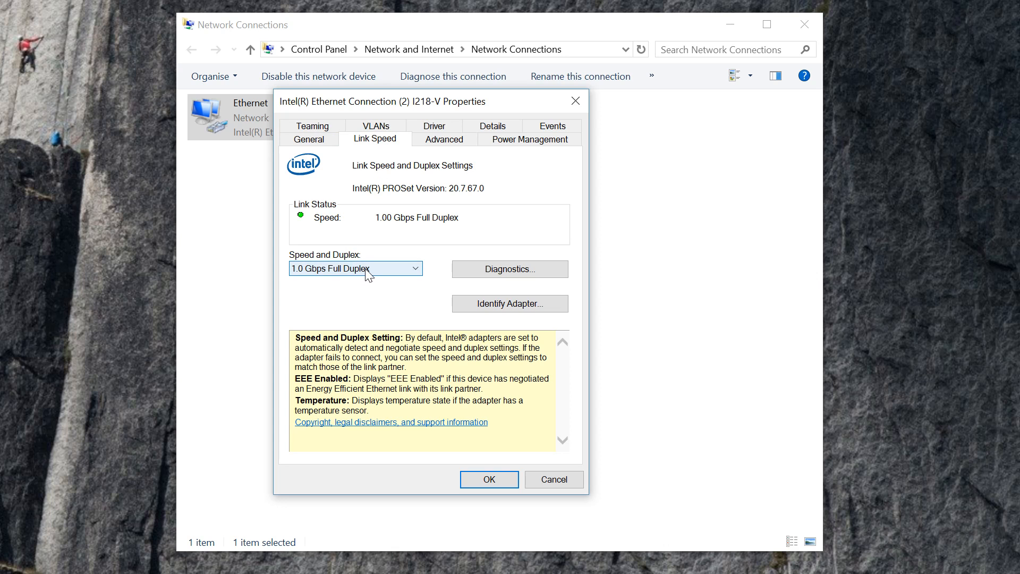
Step: Open the Speed and Duplex dropdown to choose 1.0 Gbps Full Duplex
click(355, 268)
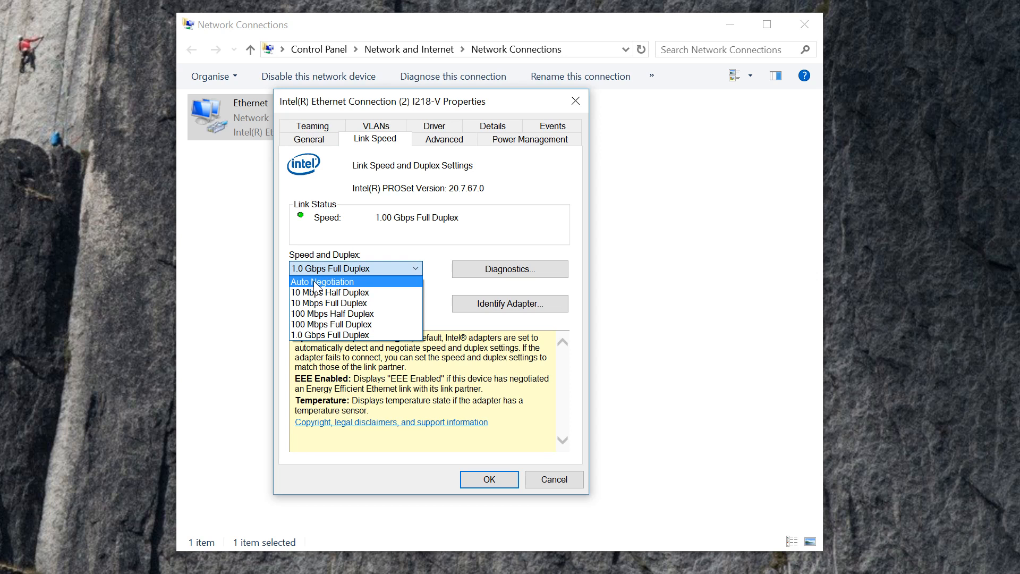
mouse_move(348, 302)
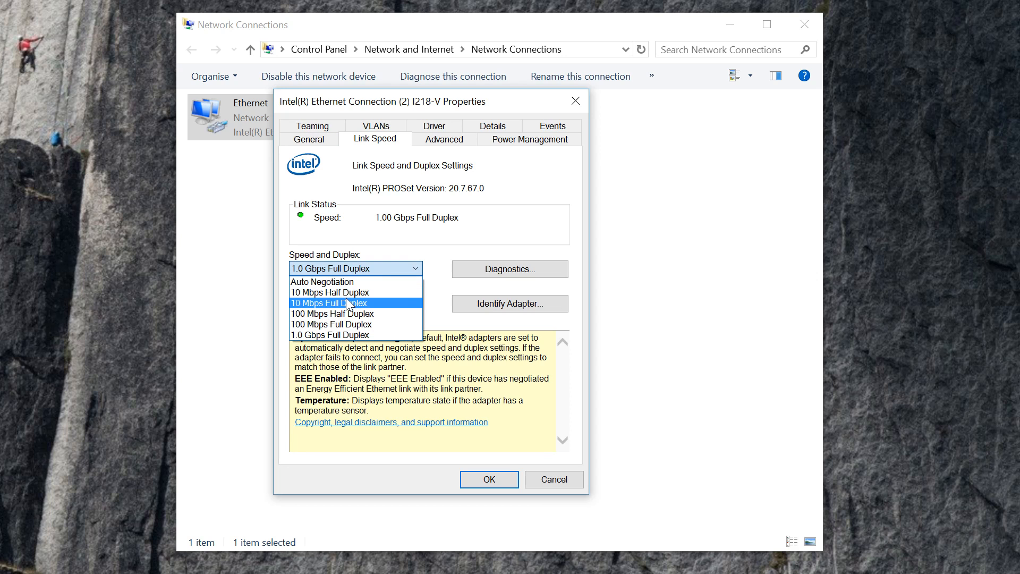
mouse_move(348, 325)
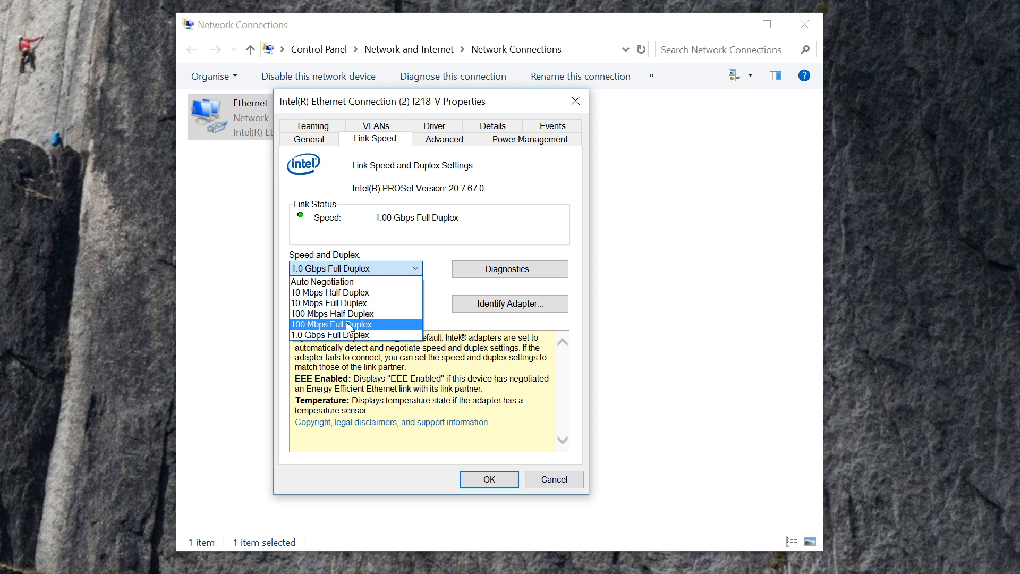
mouse_move(352, 314)
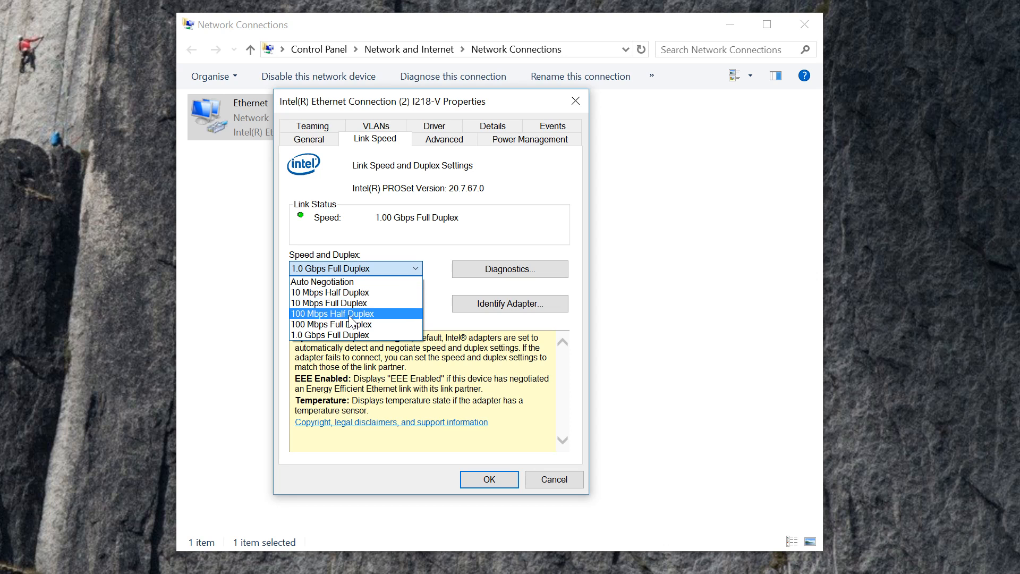
mouse_move(382, 318)
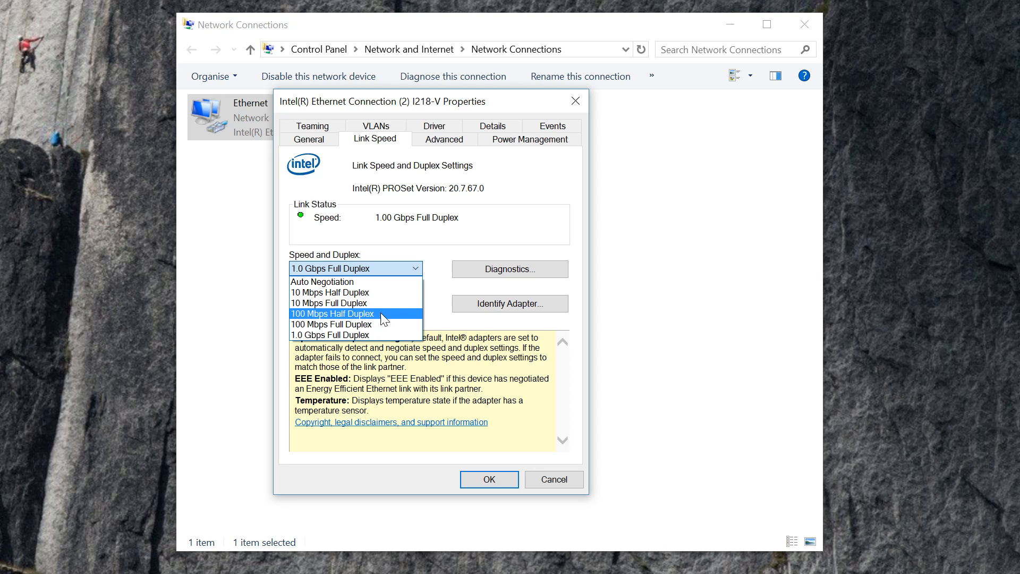
mouse_move(382, 305)
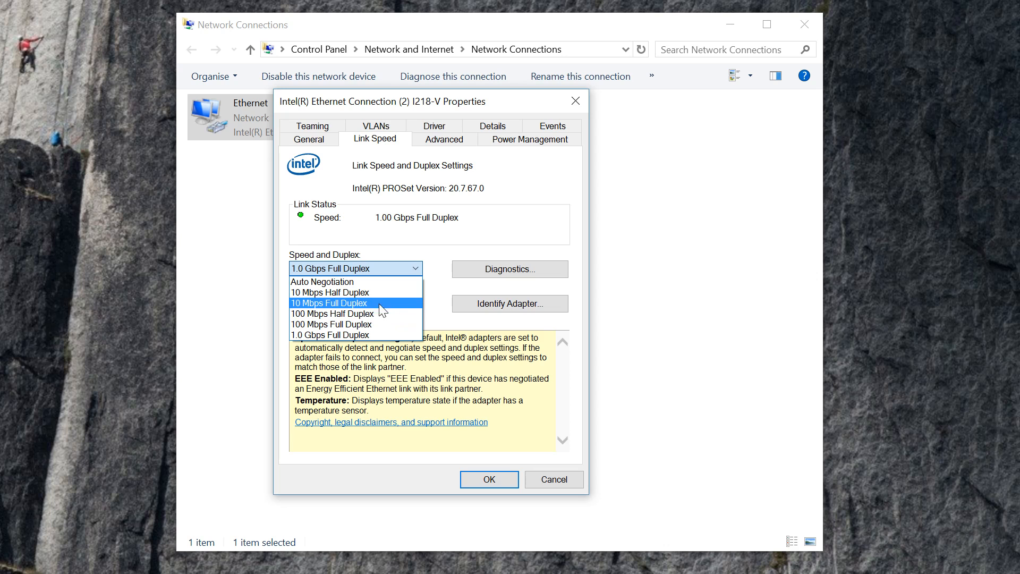
mouse_move(335, 281)
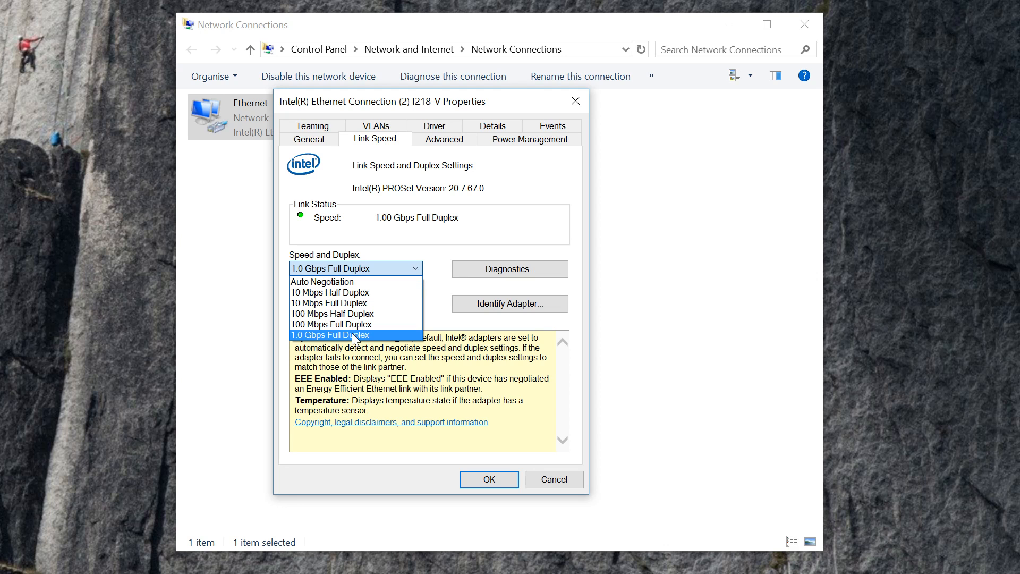
mouse_move(415, 268)
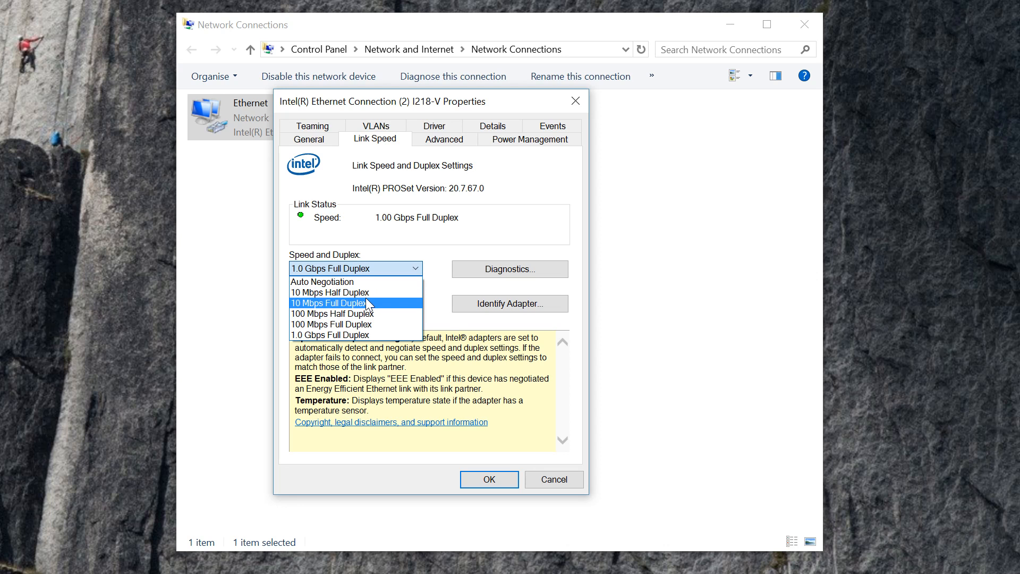
mouse_move(360, 334)
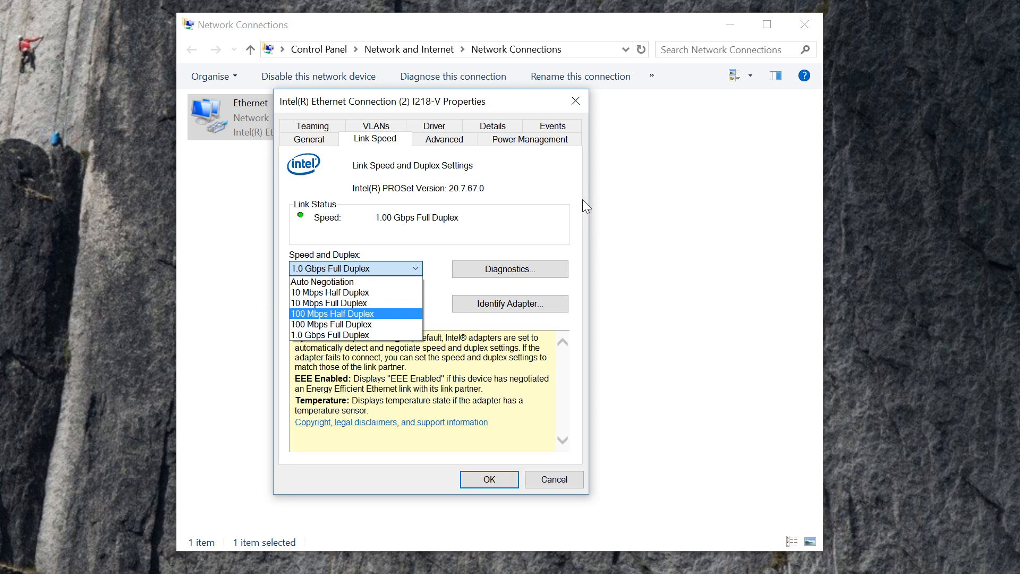
mouse_move(442, 188)
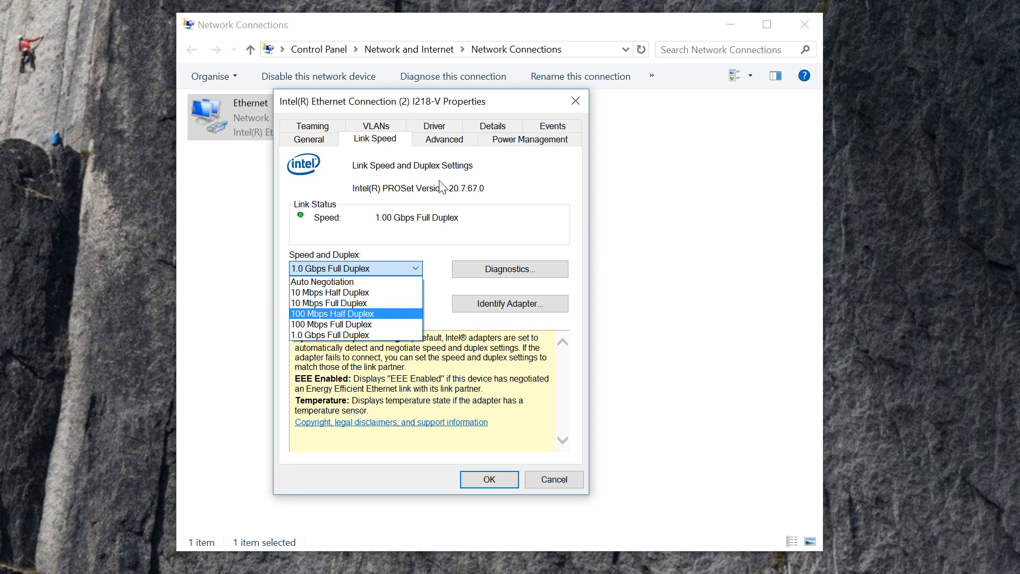
mouse_move(477, 179)
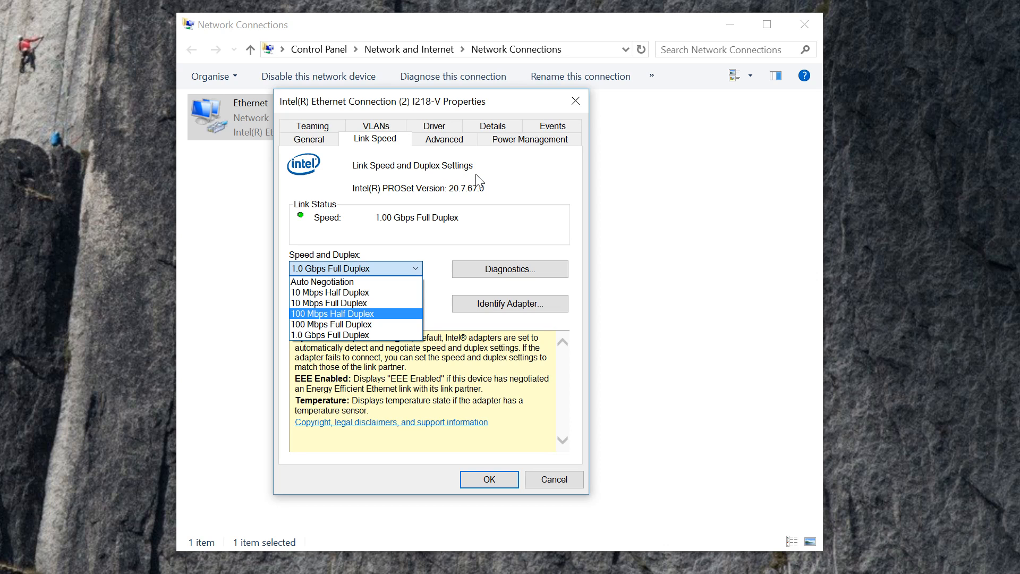
mouse_move(505, 149)
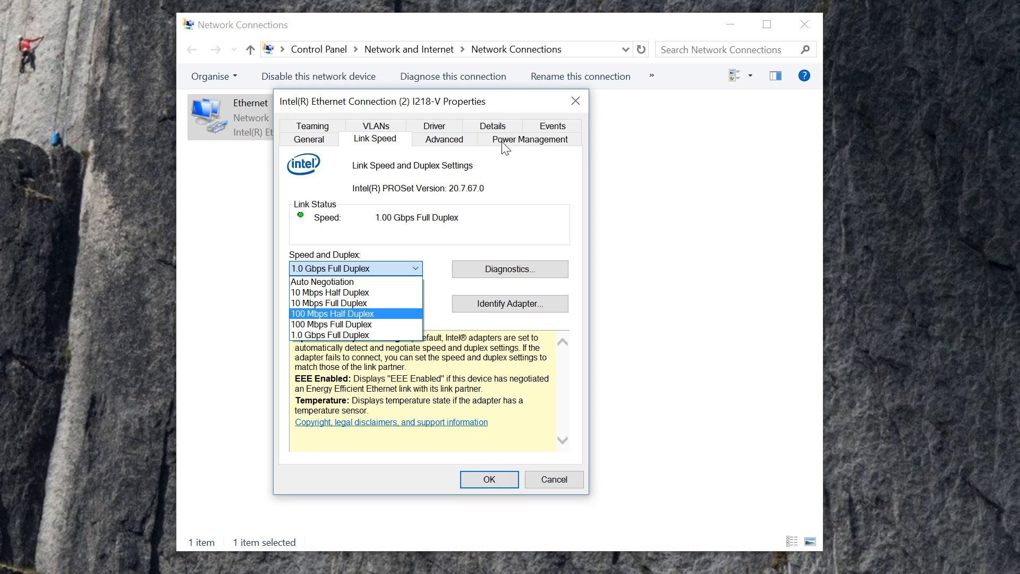
Step: Review the adapter's power saving and wake options, then close its properties
click(530, 138)
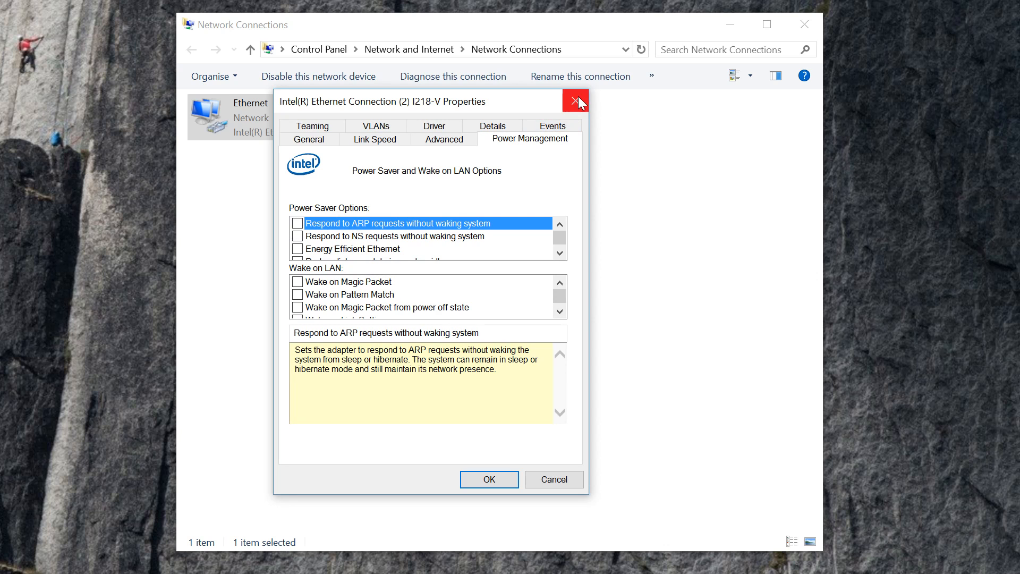
click(575, 101)
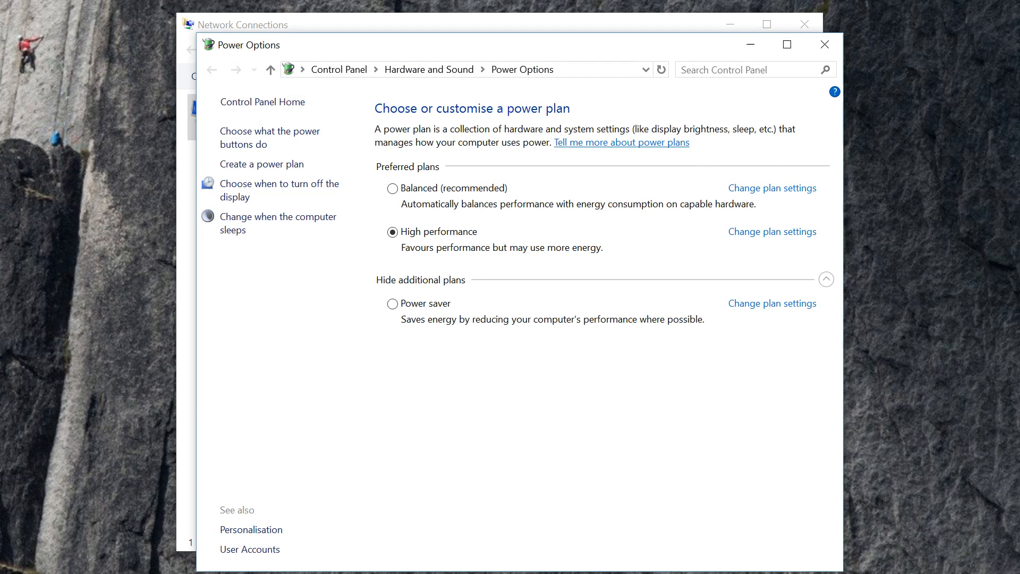
Step: Open Change plan settings for the High performance power plan
drag(242, 44, 160, 34)
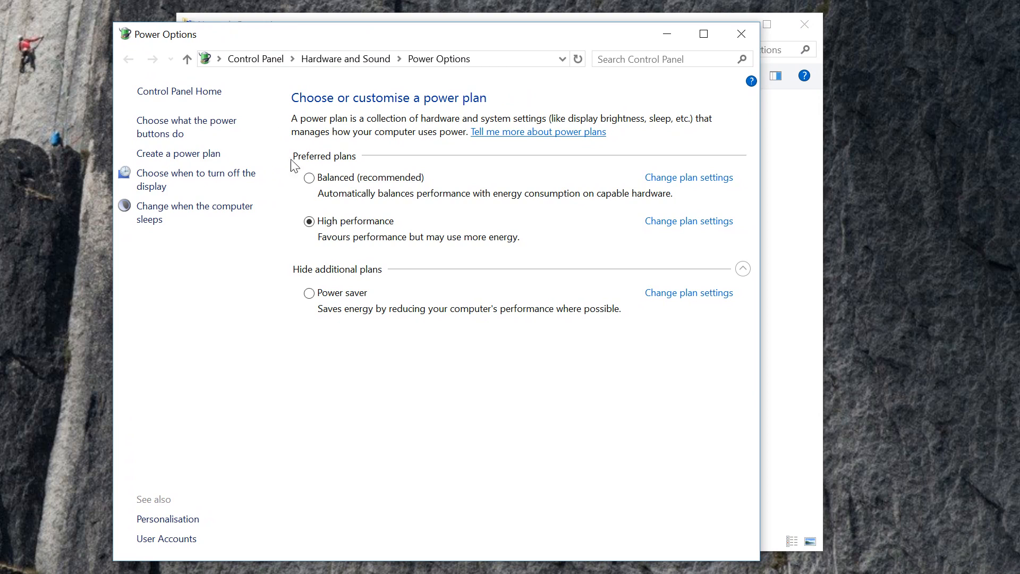
mouse_move(388, 235)
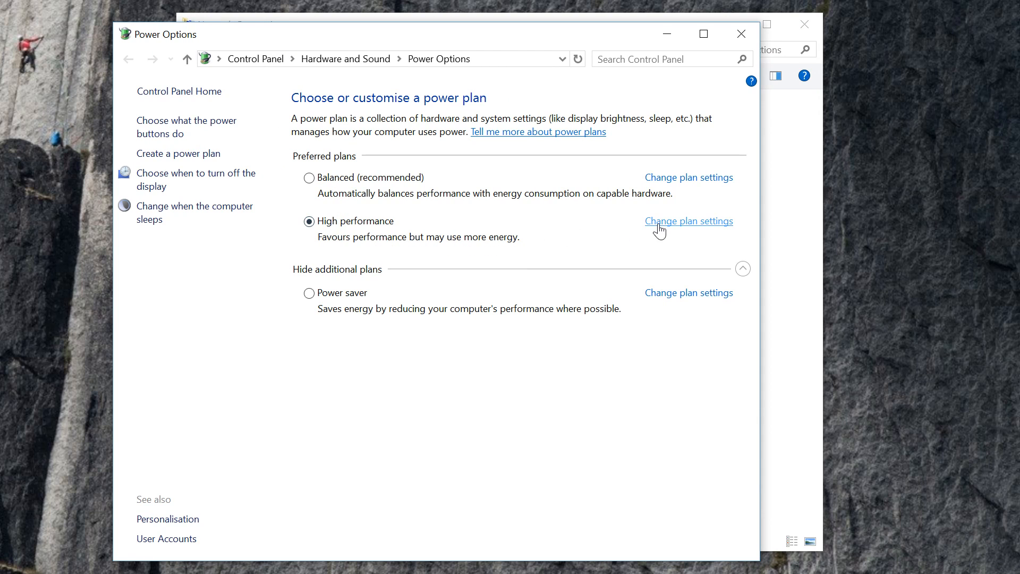
click(689, 221)
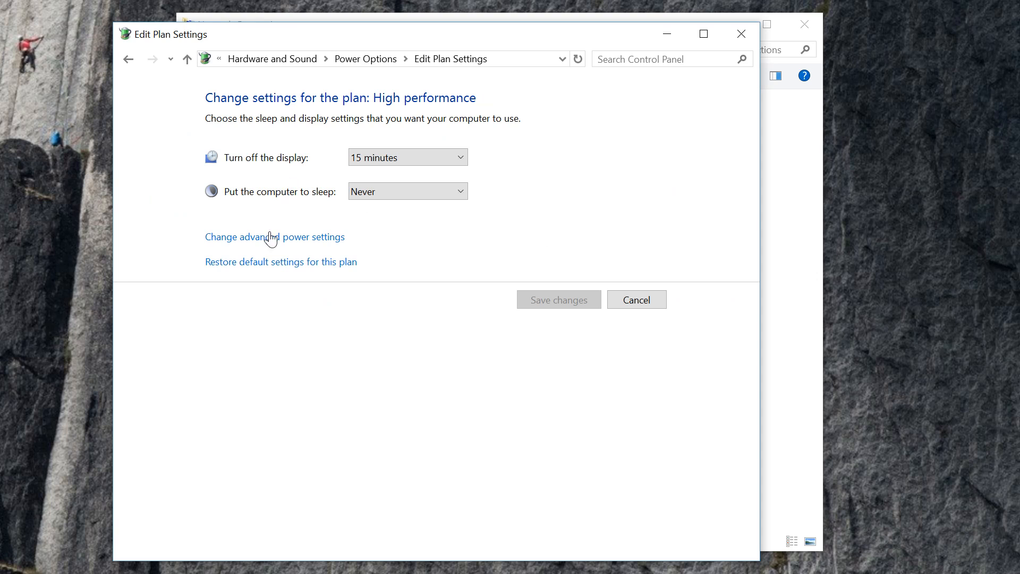
mouse_move(269, 241)
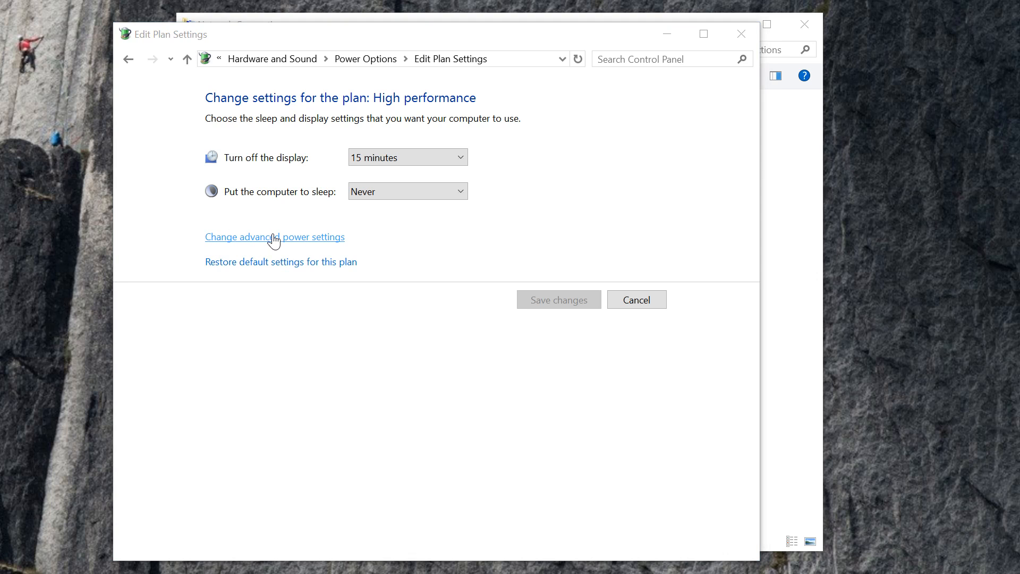
Step: Browse advanced power settings, including Hard disk > Turn off hard disk after 20 minutes
click(274, 237)
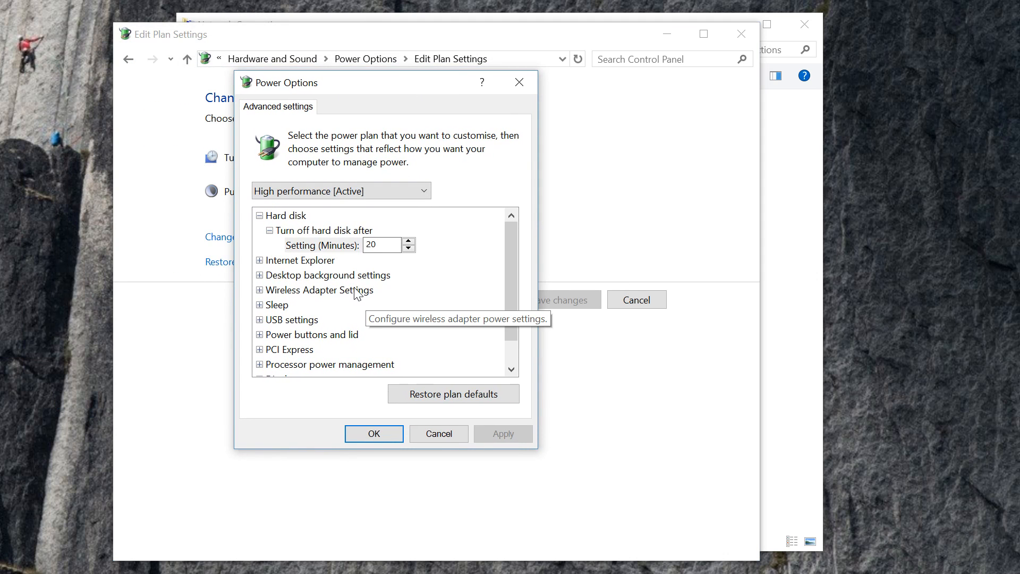
click(259, 319)
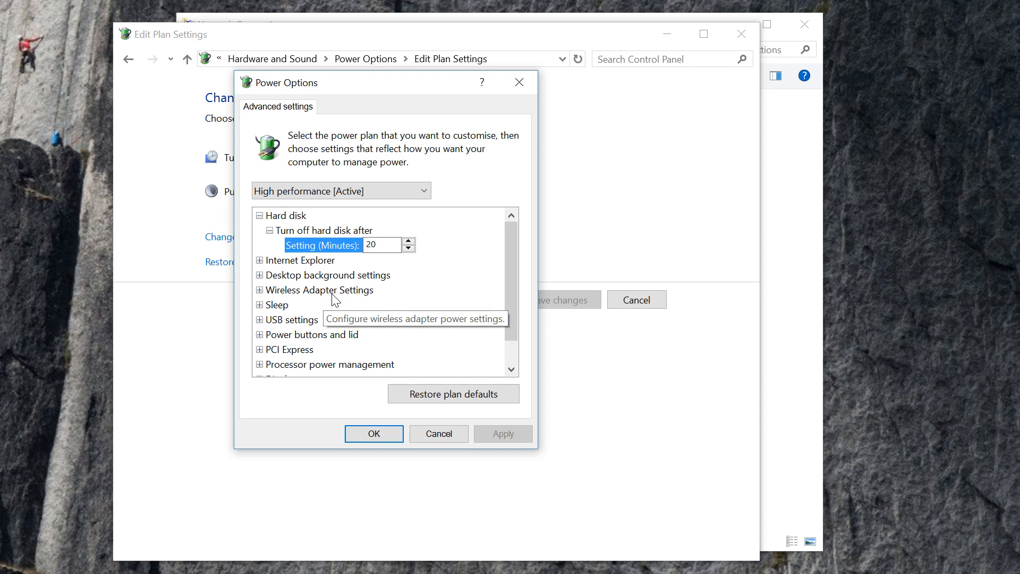
mouse_move(263, 300)
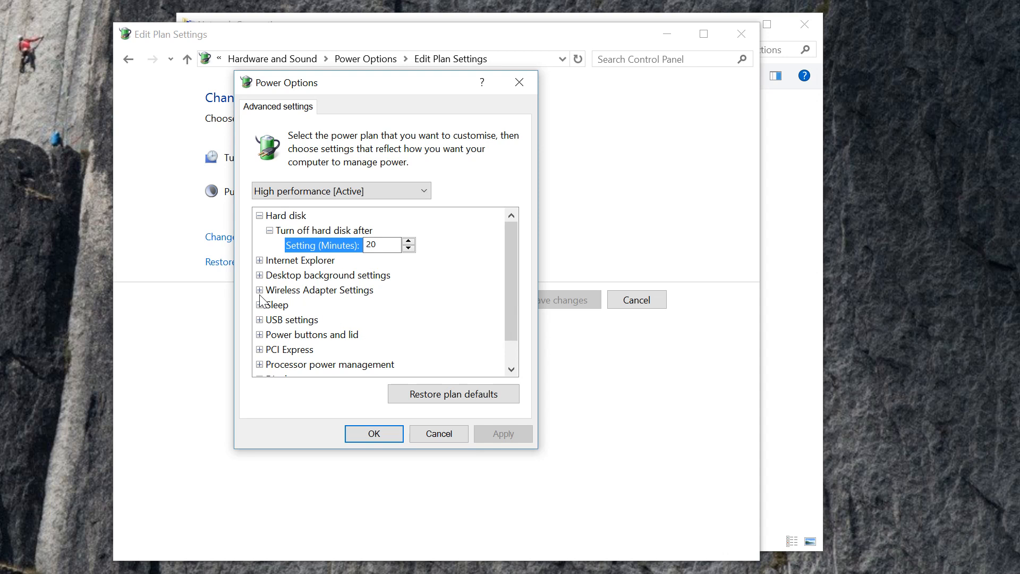
click(259, 289)
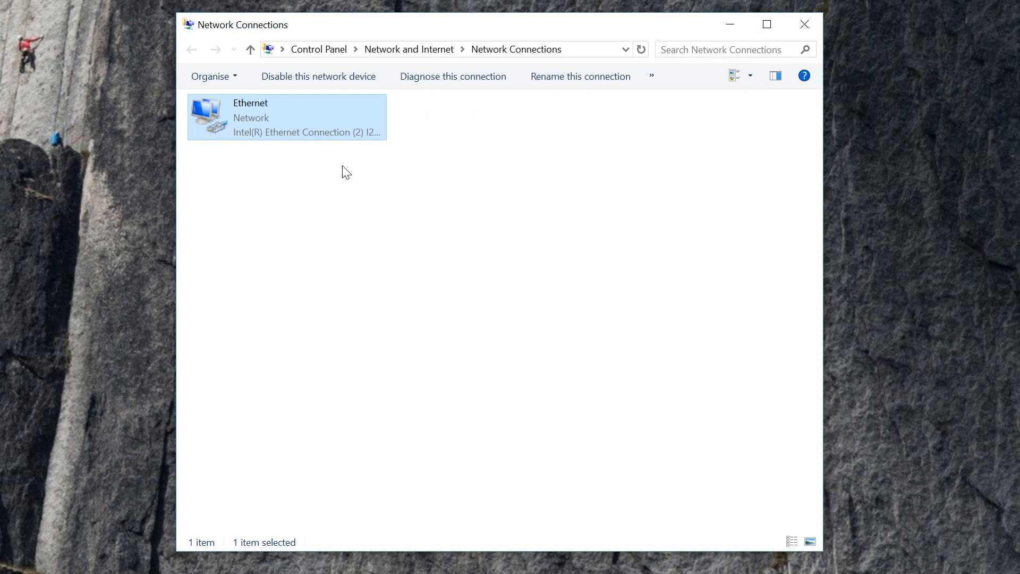
mouse_move(236, 176)
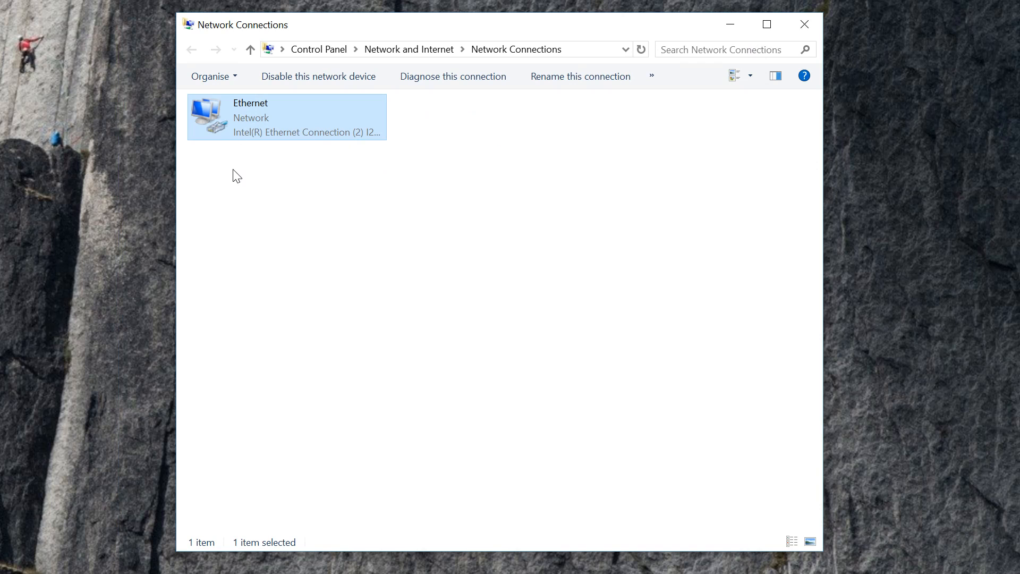